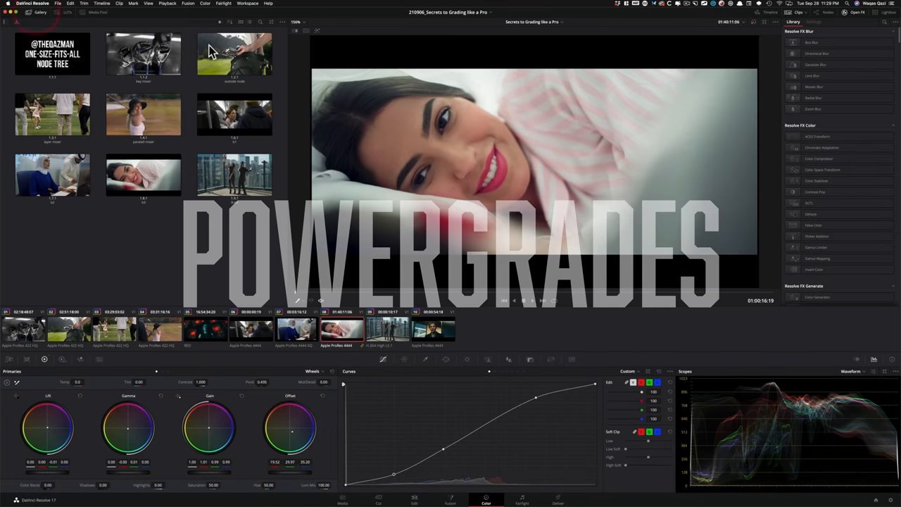
Brighten the highlights and deepen the shadows of the flat clip, then close display settings
click(64, 12)
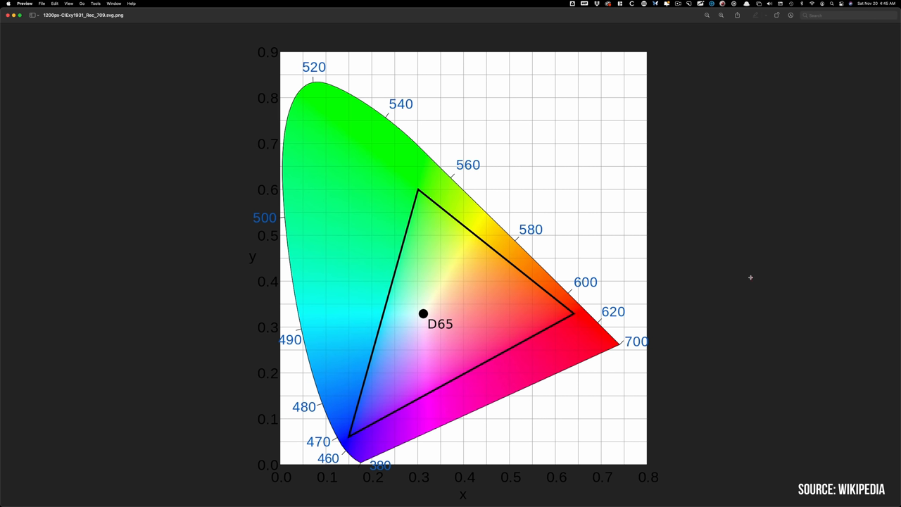
mouse_move(437, 301)
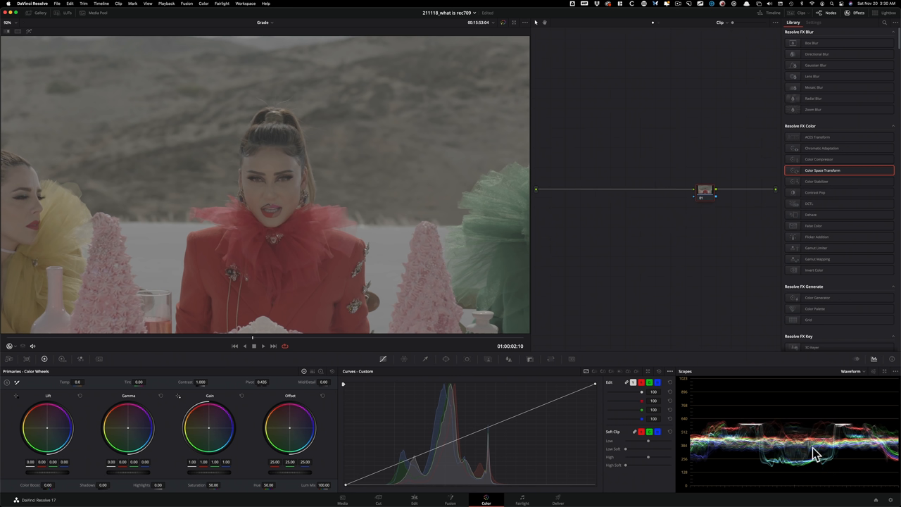
mouse_move(788, 439)
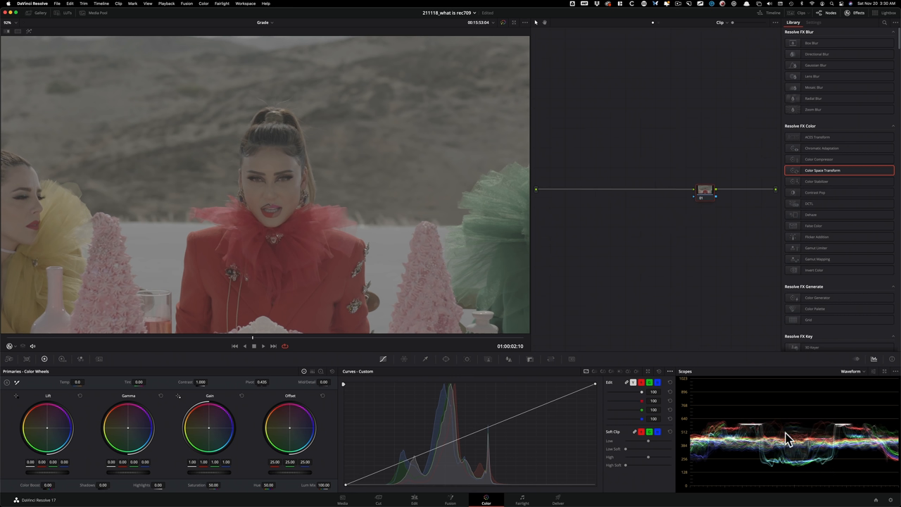
mouse_move(777, 401)
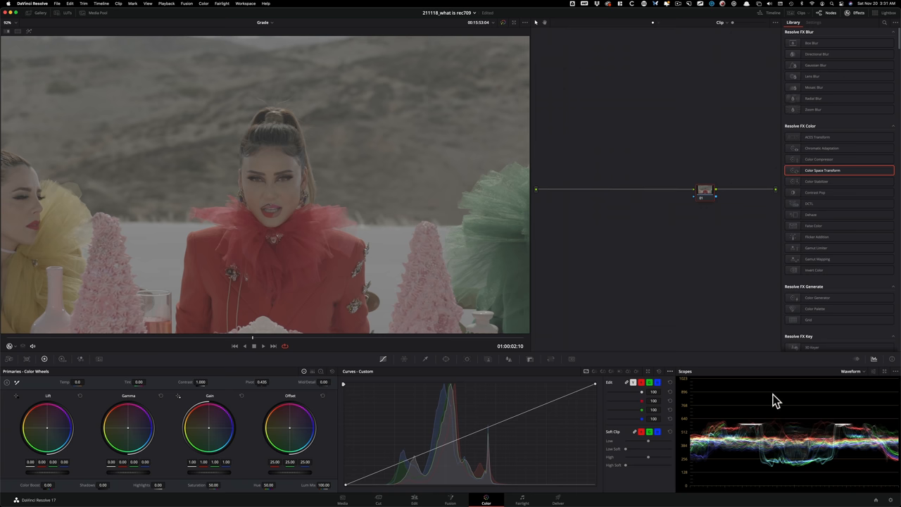
mouse_move(763, 391)
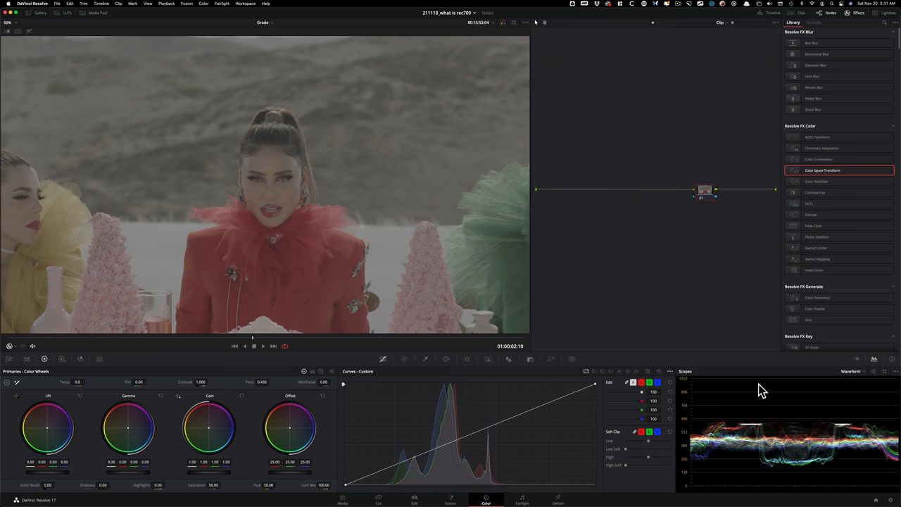
mouse_move(576, 385)
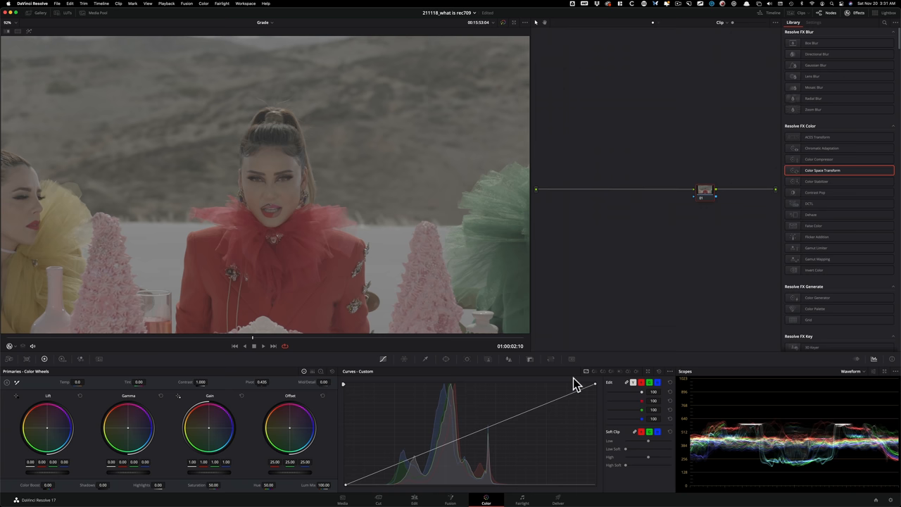
drag(578, 384, 486, 384)
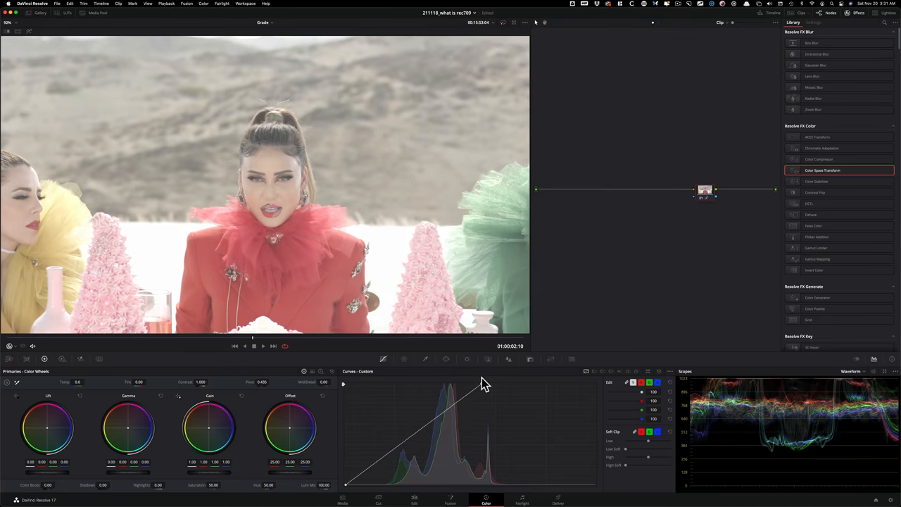
drag(484, 383, 379, 485)
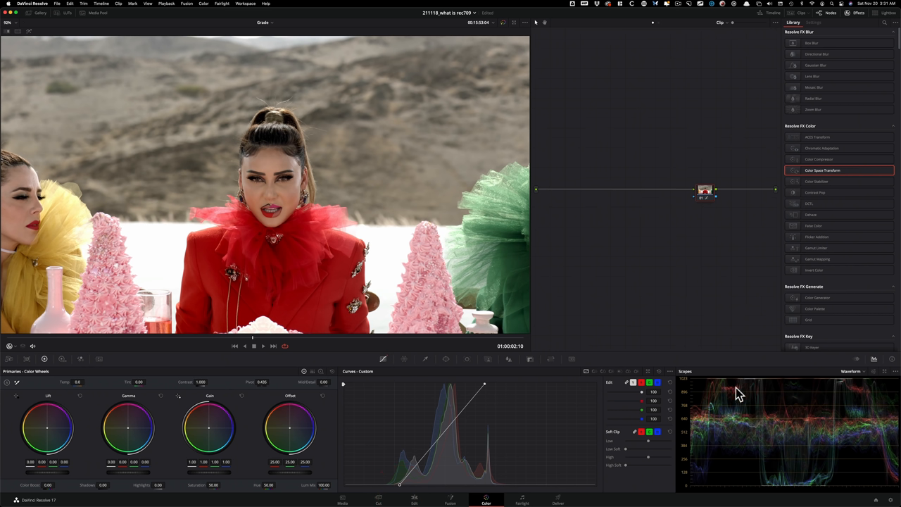
mouse_move(336, 259)
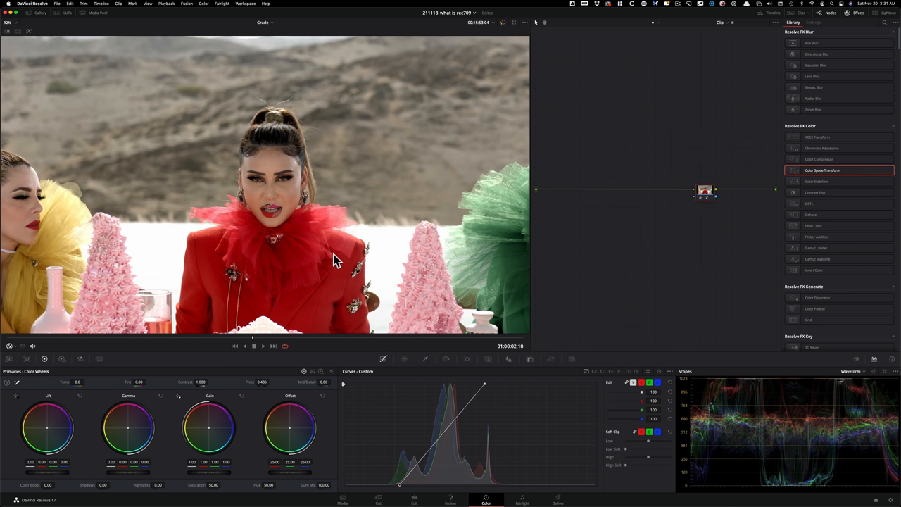
mouse_move(335, 259)
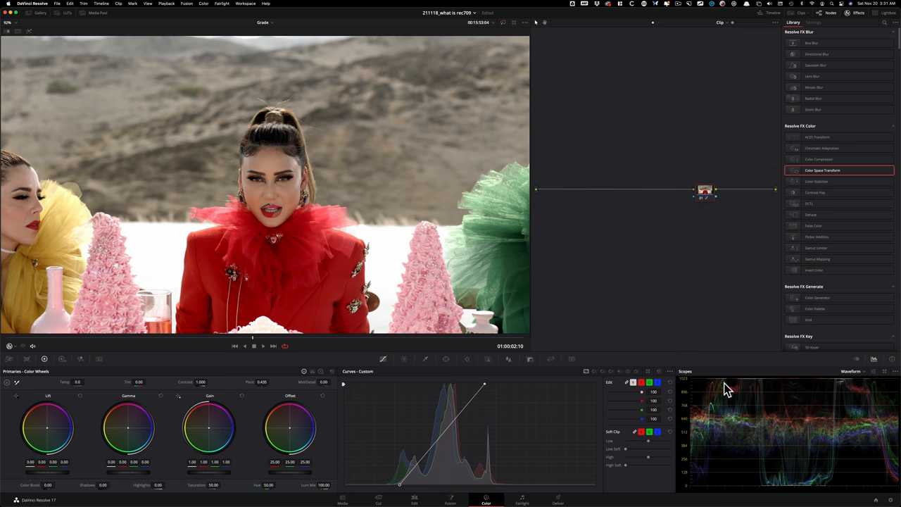
mouse_move(816, 493)
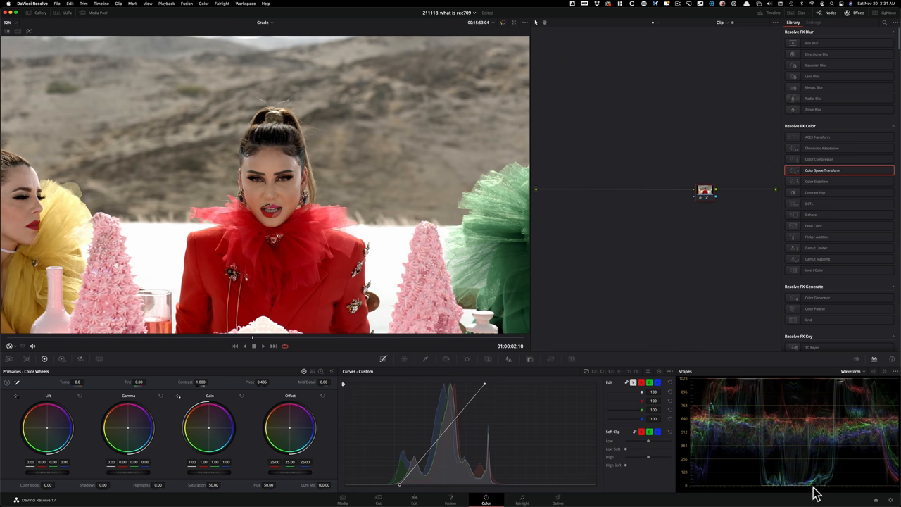
mouse_move(806, 413)
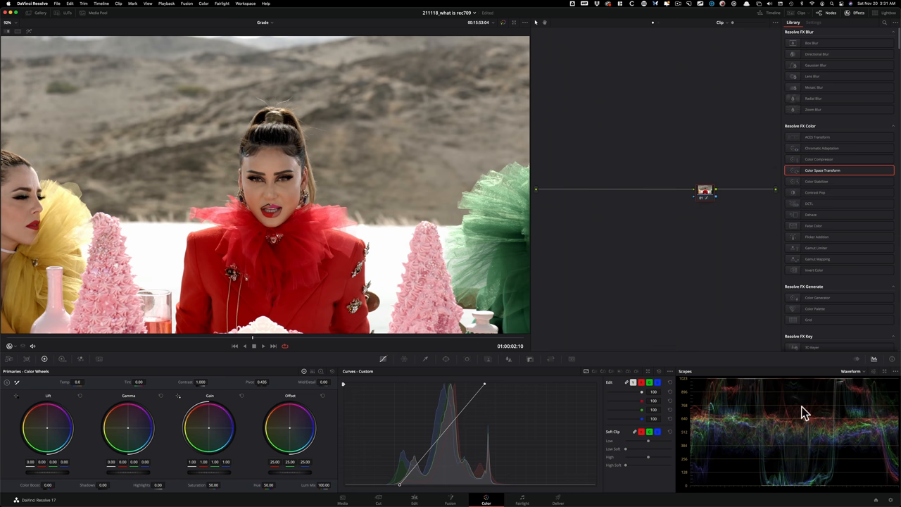
mouse_move(658, 375)
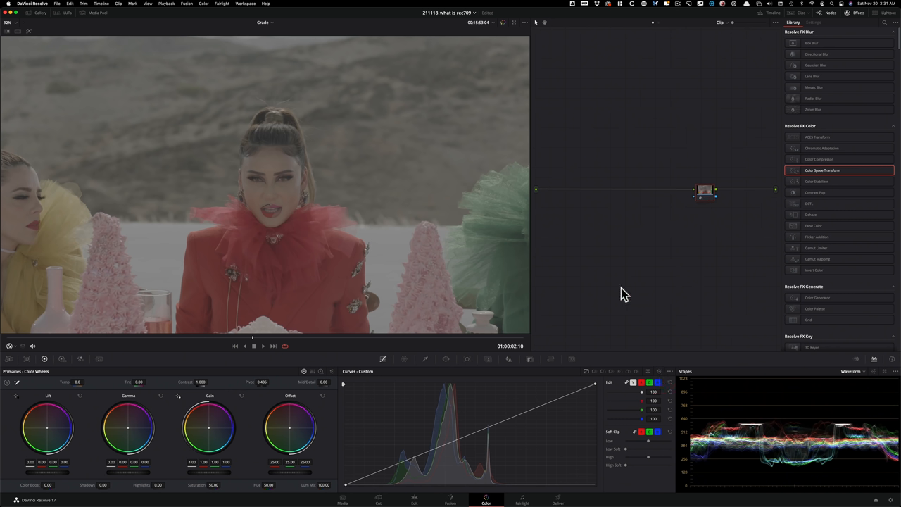
mouse_move(614, 289)
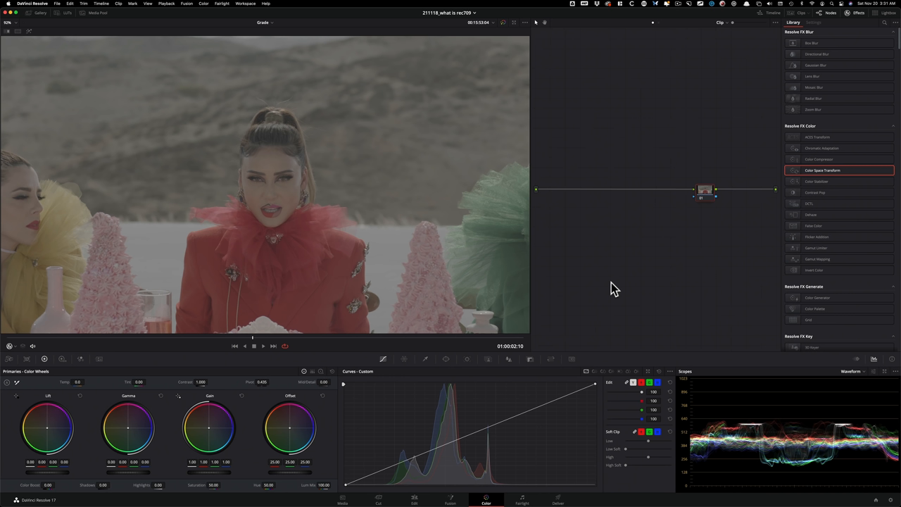
mouse_move(692, 299)
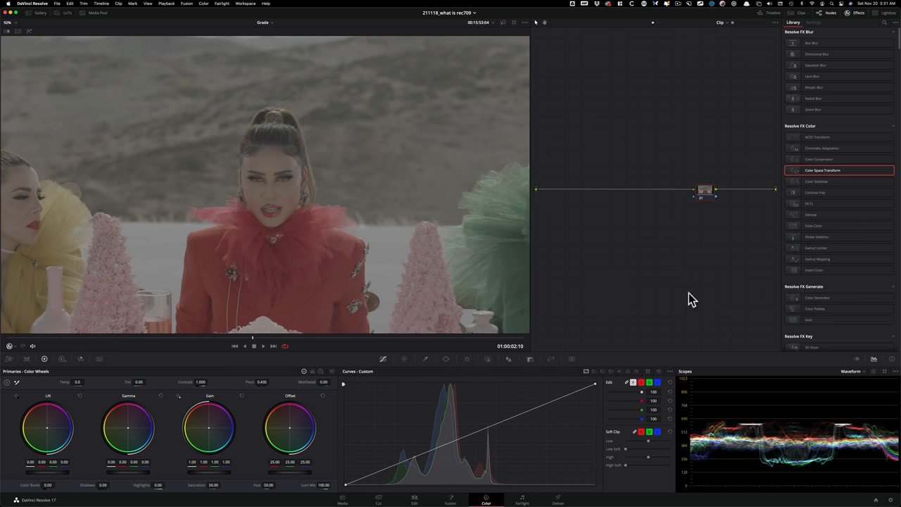
mouse_move(696, 300)
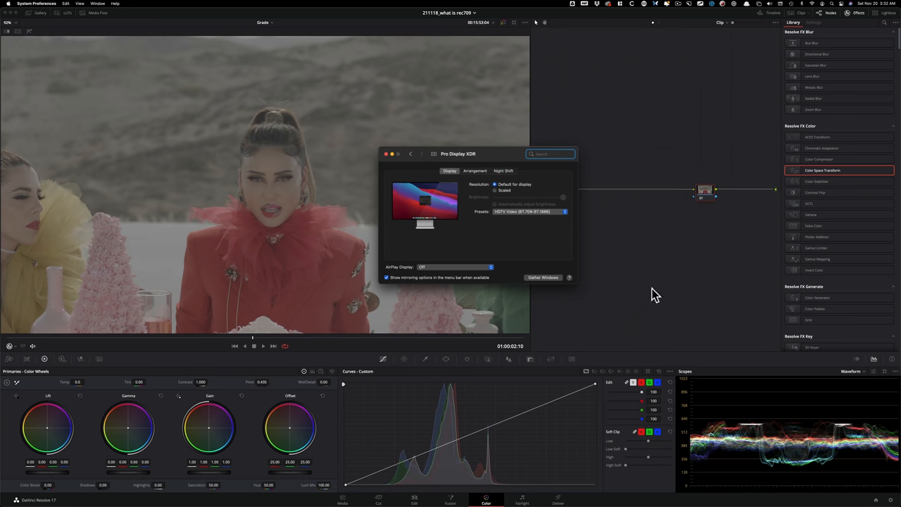
click(386, 153)
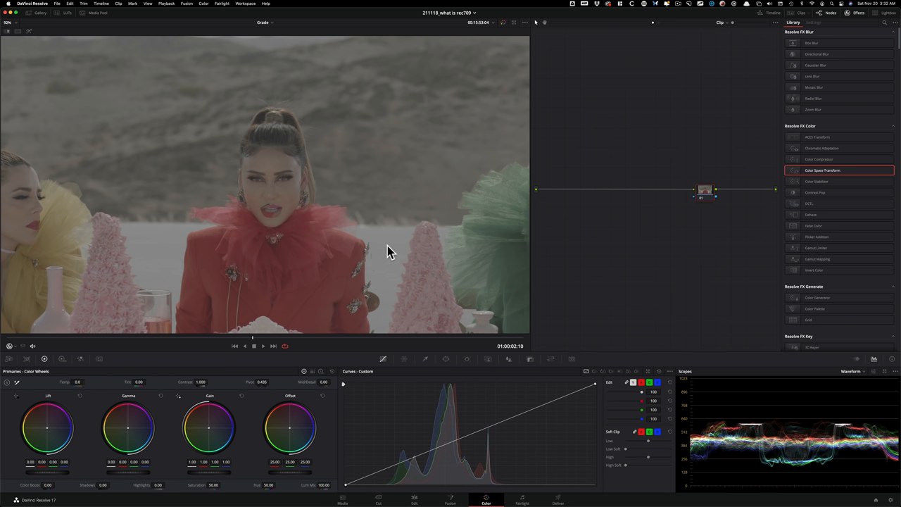
mouse_move(658, 306)
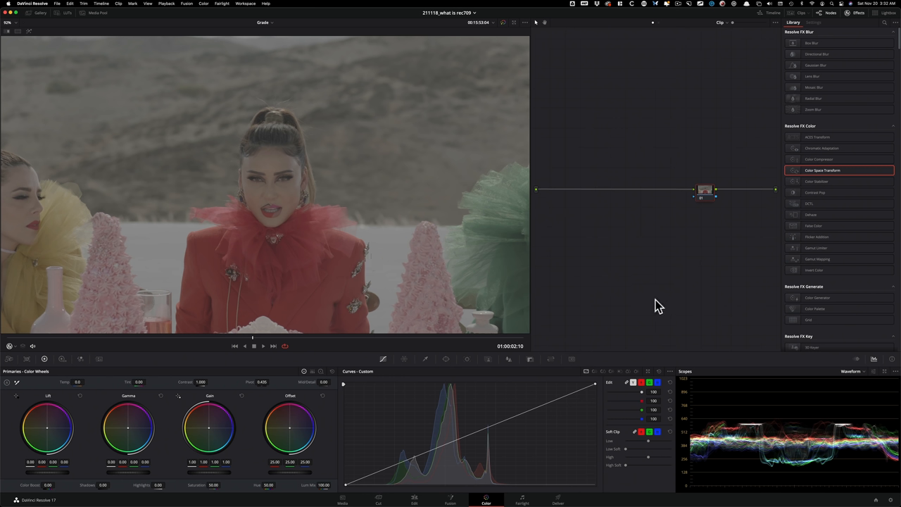
mouse_move(706, 266)
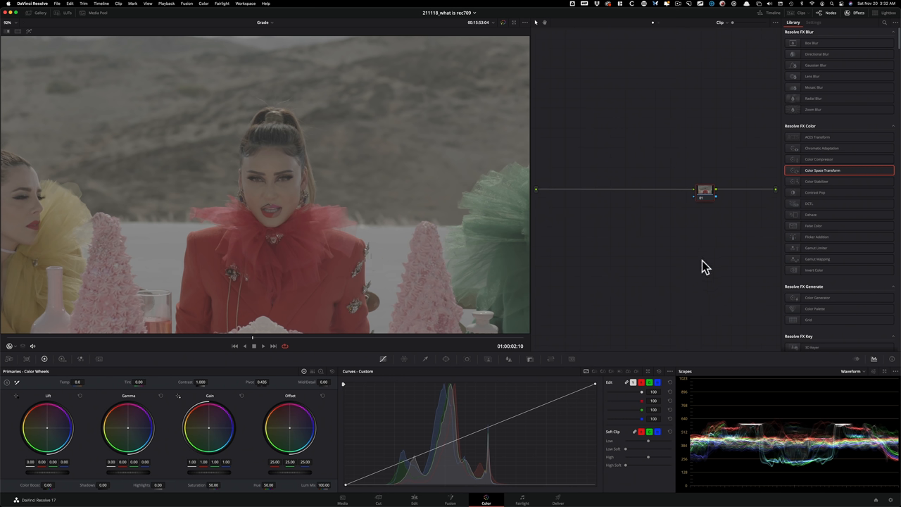
mouse_move(74, 255)
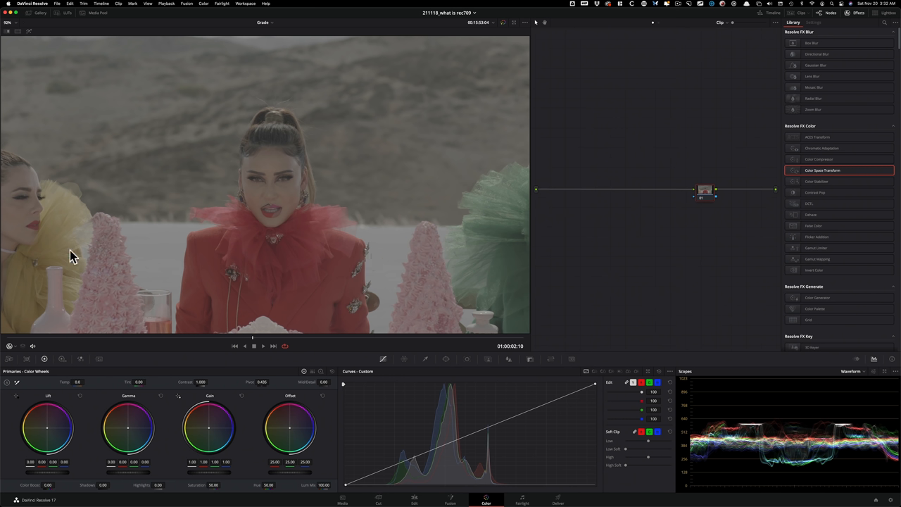
mouse_move(651, 295)
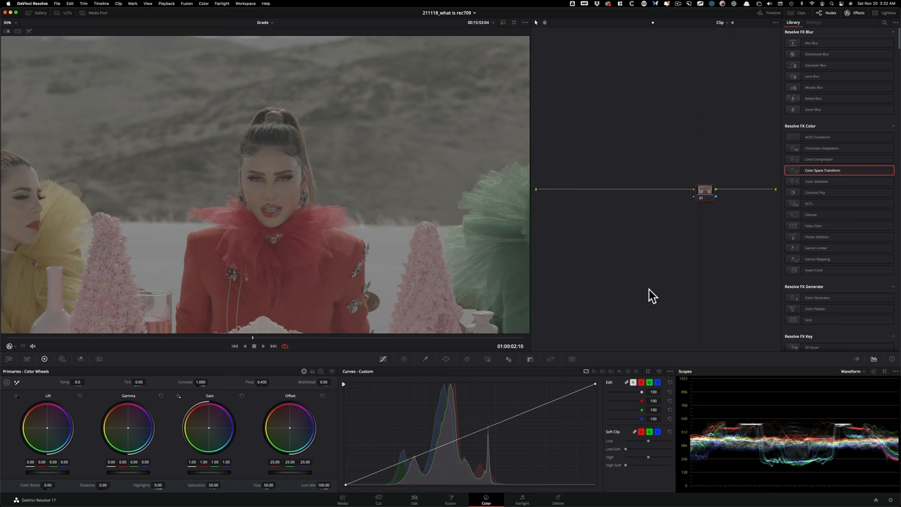
mouse_move(693, 255)
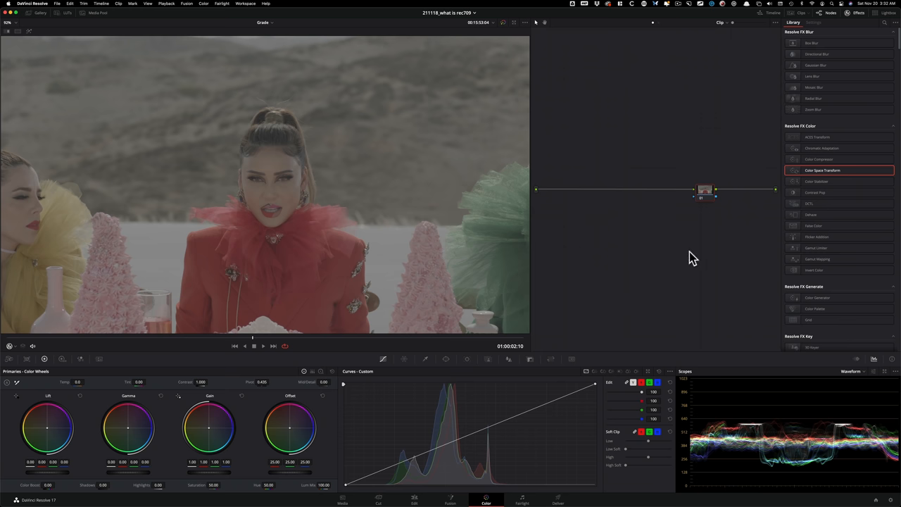
Apply Color Space Transform to the node with ARRI Alexa input and ARRI LogC gamma
drag(821, 170, 704, 198)
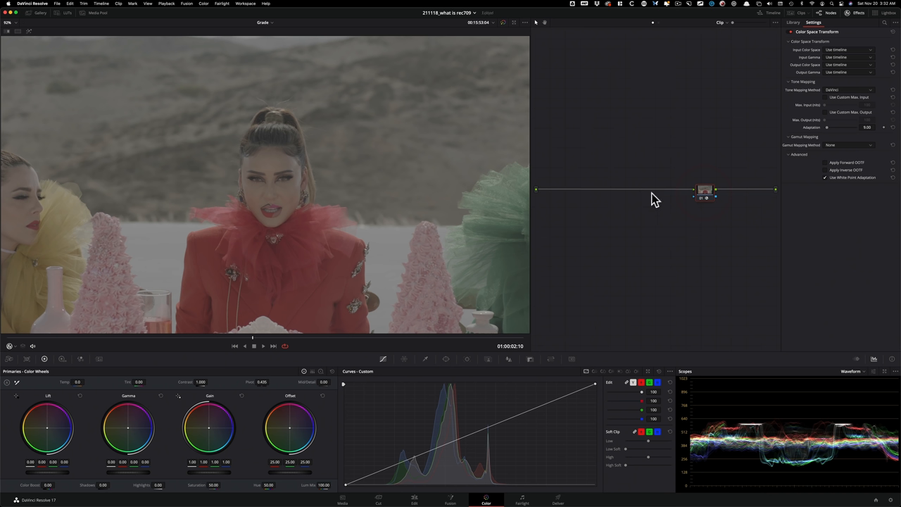
mouse_move(727, 256)
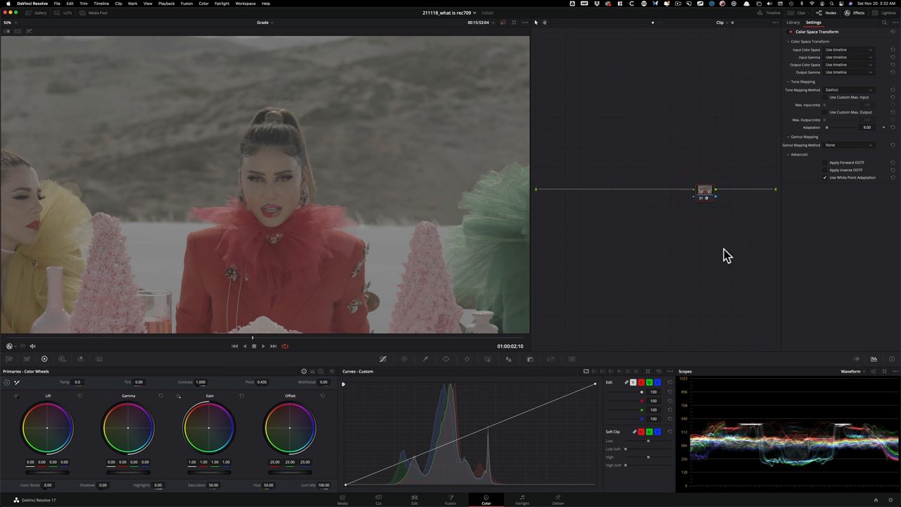
mouse_move(710, 263)
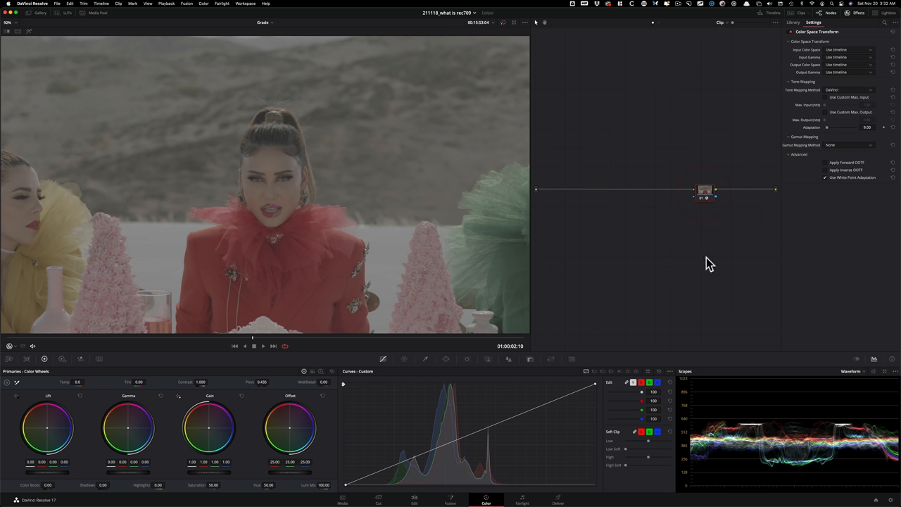
mouse_move(690, 276)
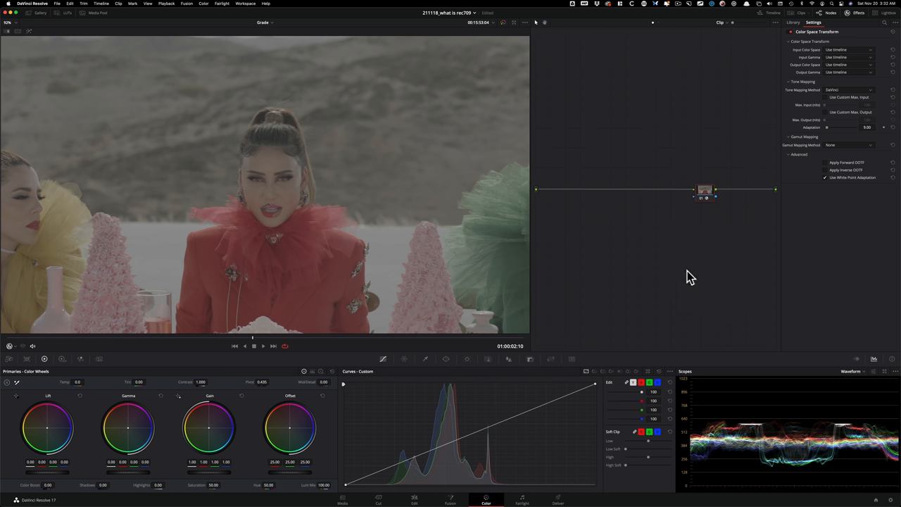
mouse_move(704, 274)
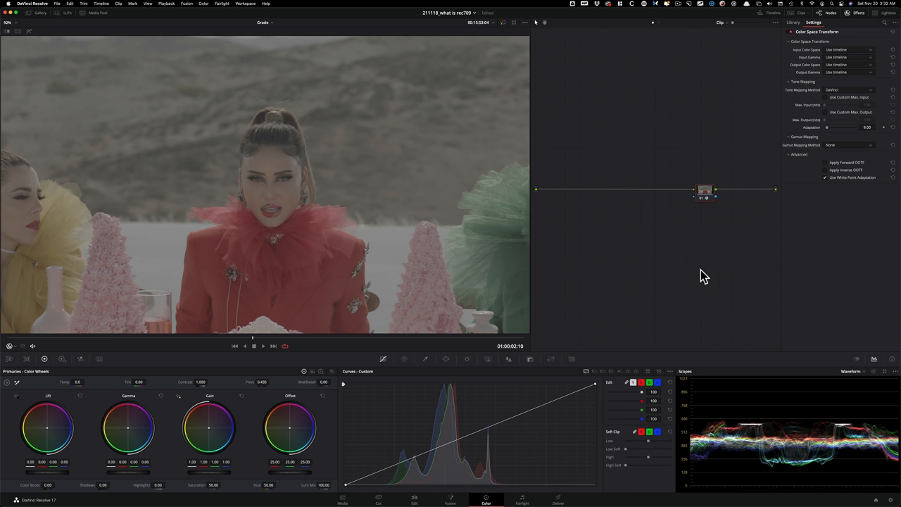
mouse_move(681, 284)
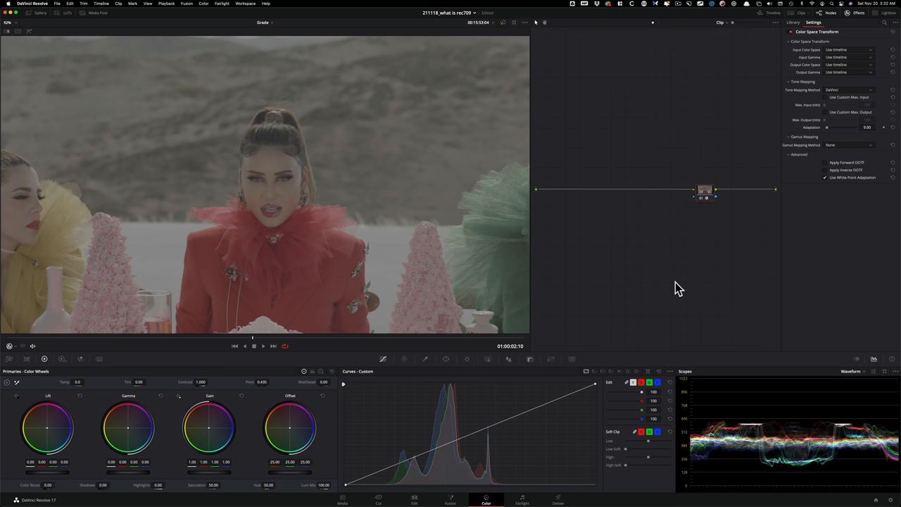
mouse_move(666, 239)
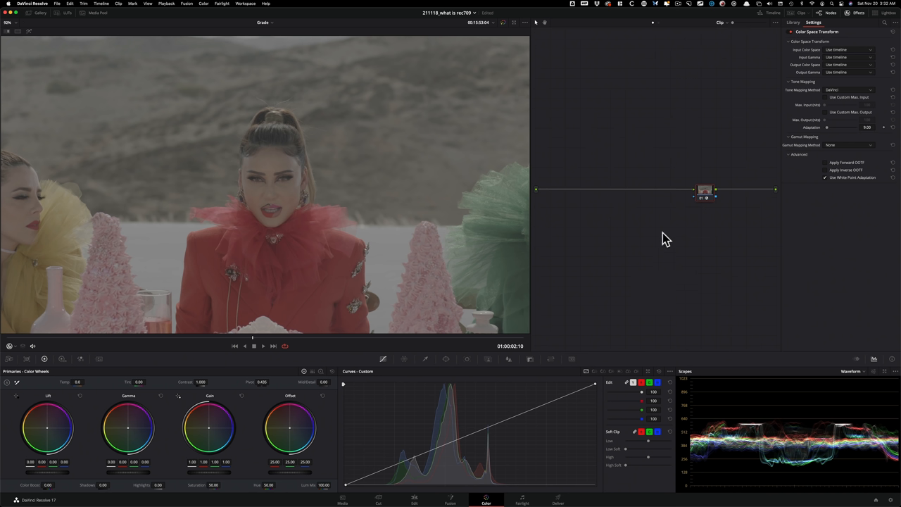
mouse_move(651, 180)
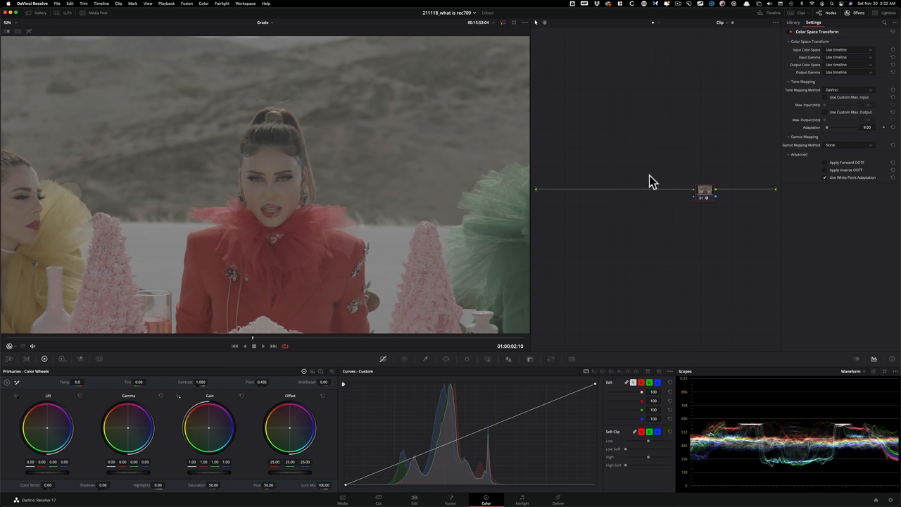
mouse_move(850, 55)
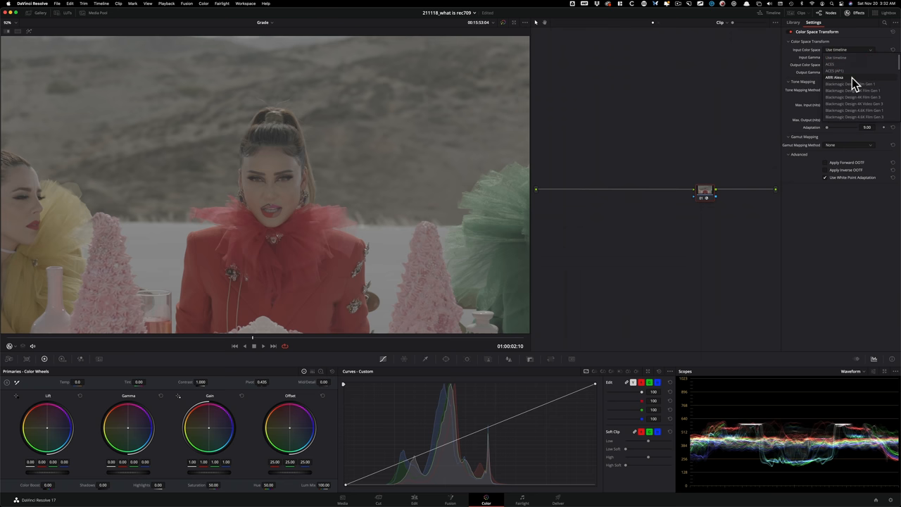
click(835, 77)
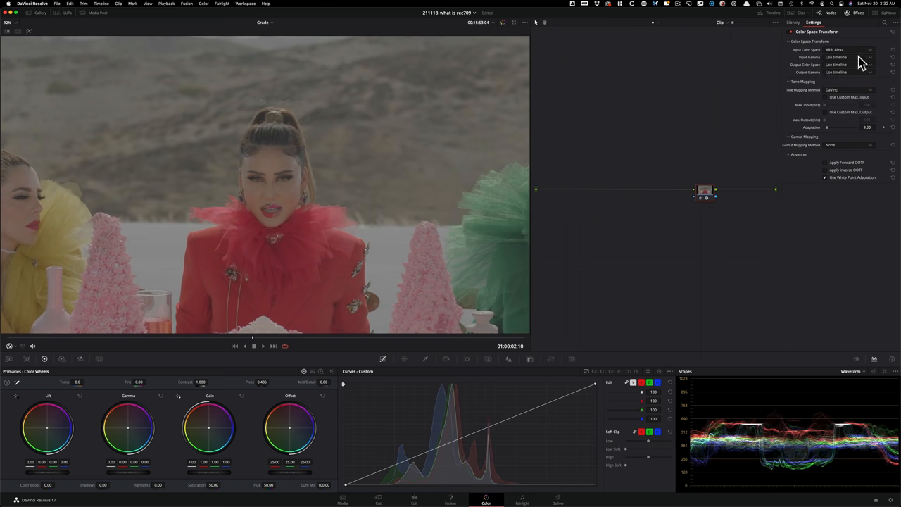
click(848, 65)
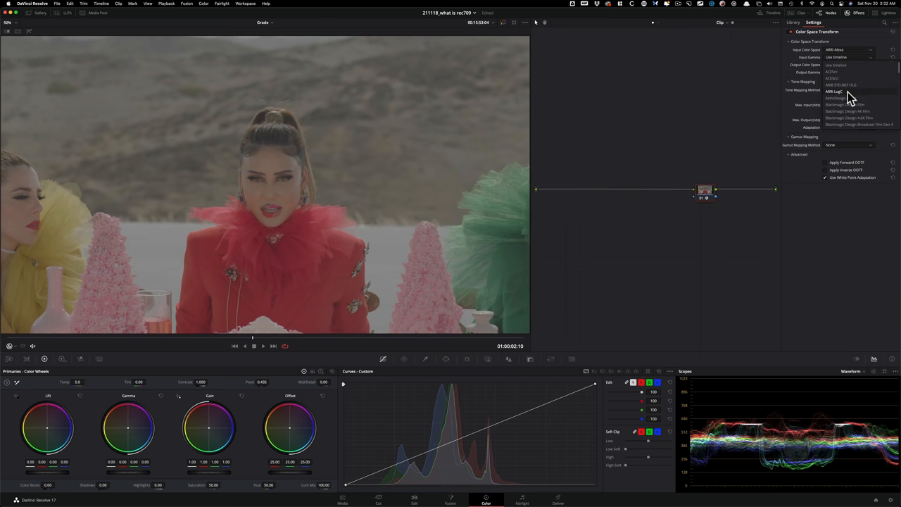
click(831, 97)
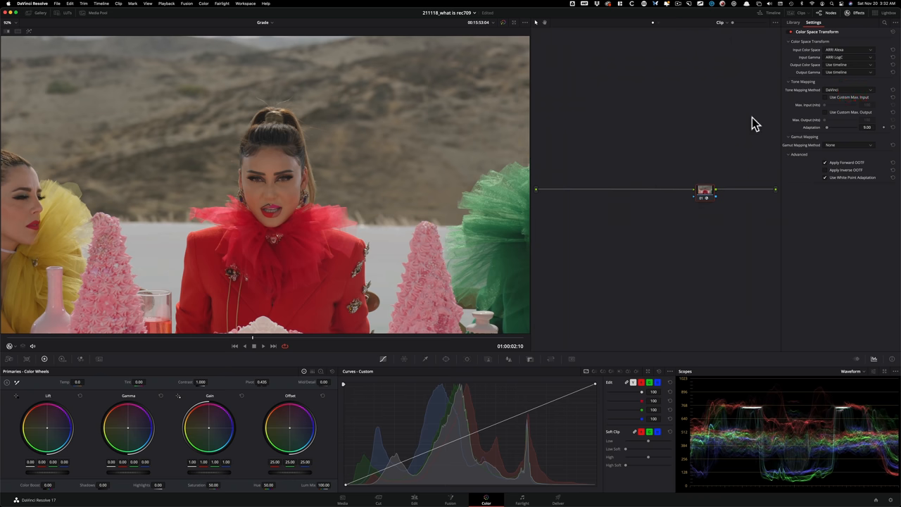
mouse_move(306, 327)
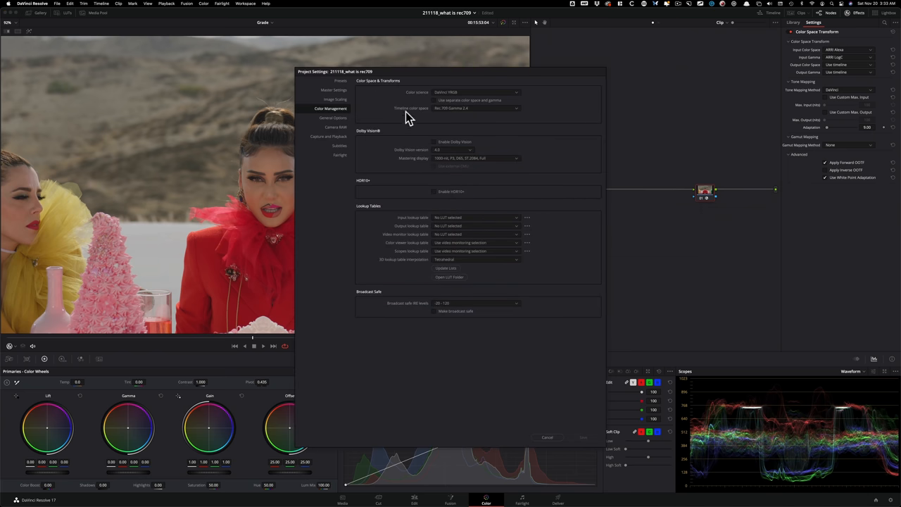
mouse_move(492, 120)
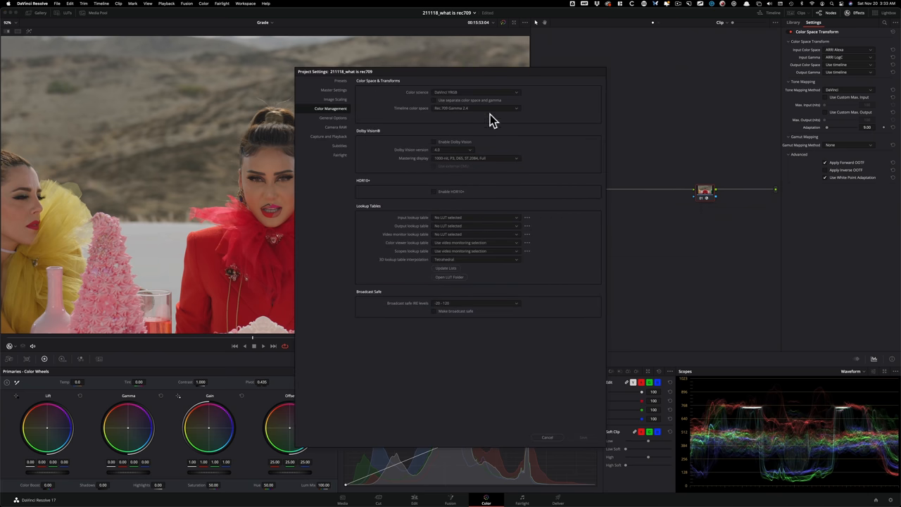
click(548, 438)
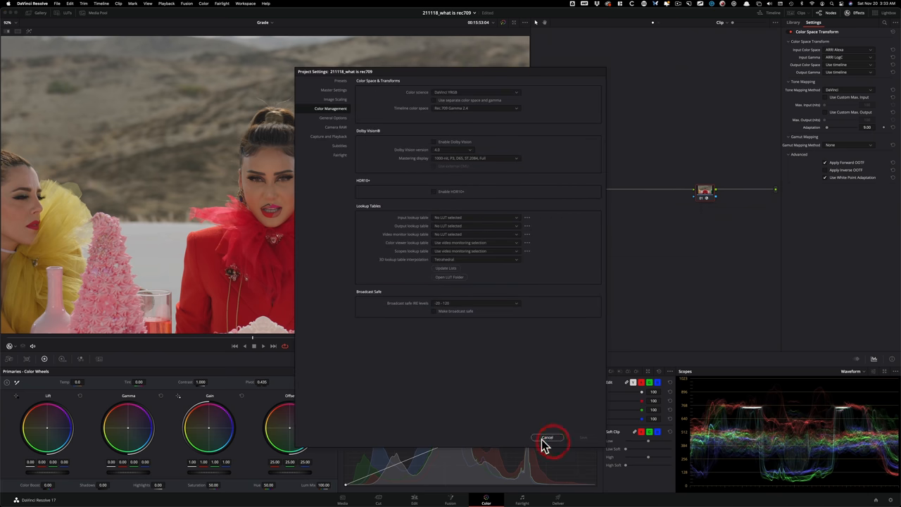
click(548, 437)
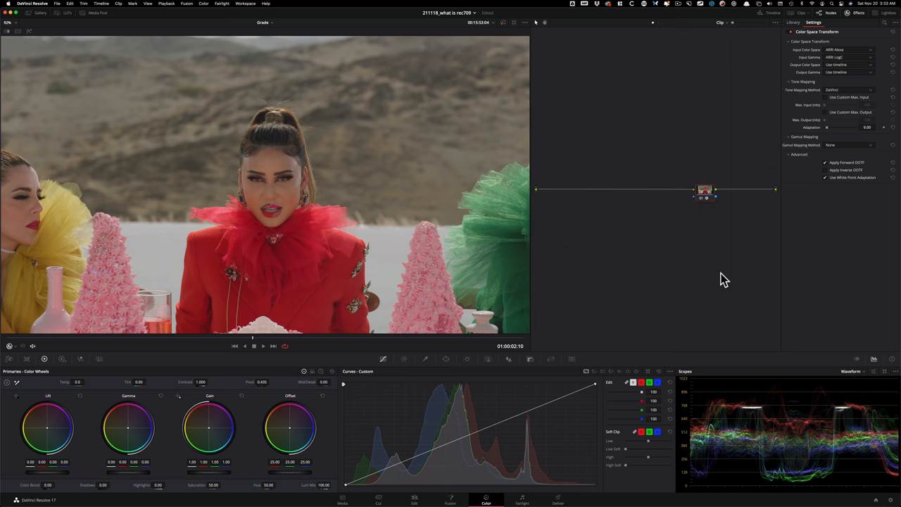
mouse_move(738, 295)
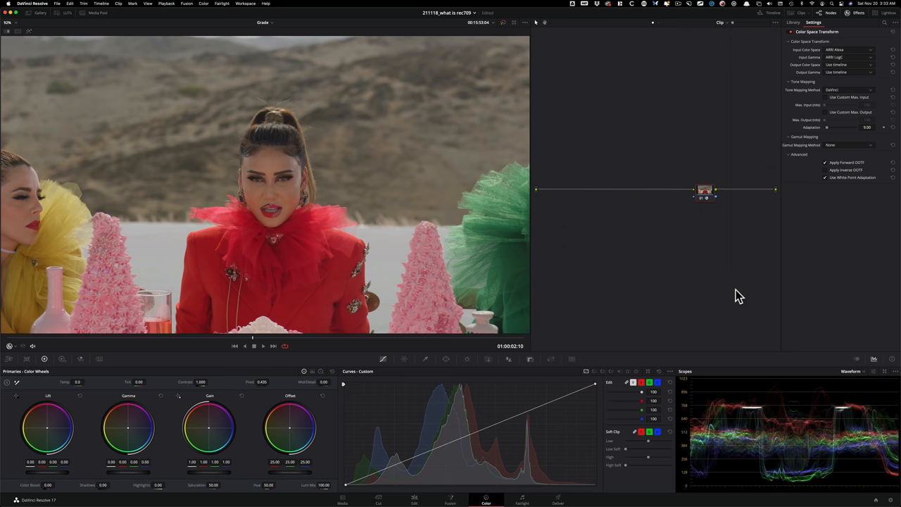
mouse_move(660, 294)
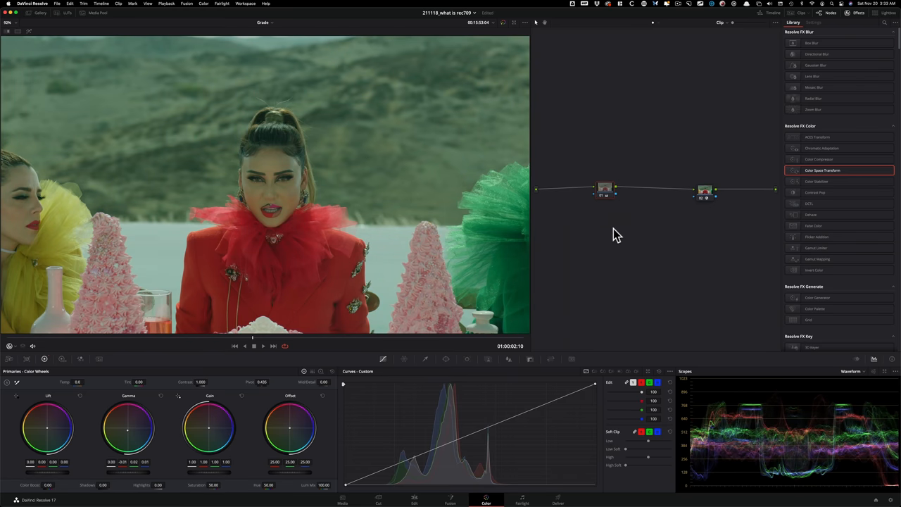
Toggle creative grade node 01 off and on with Cmd+D, leaving it disabled
key(cmd+d)
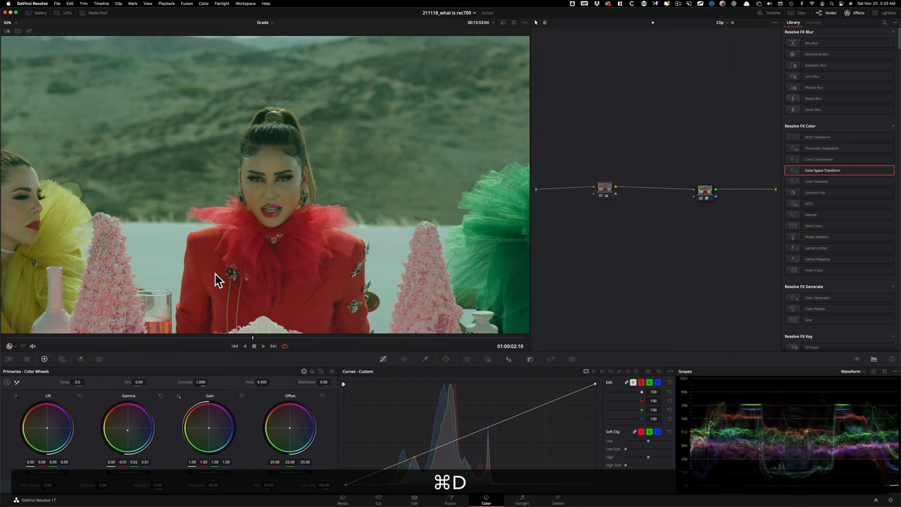
key(cmd+d)
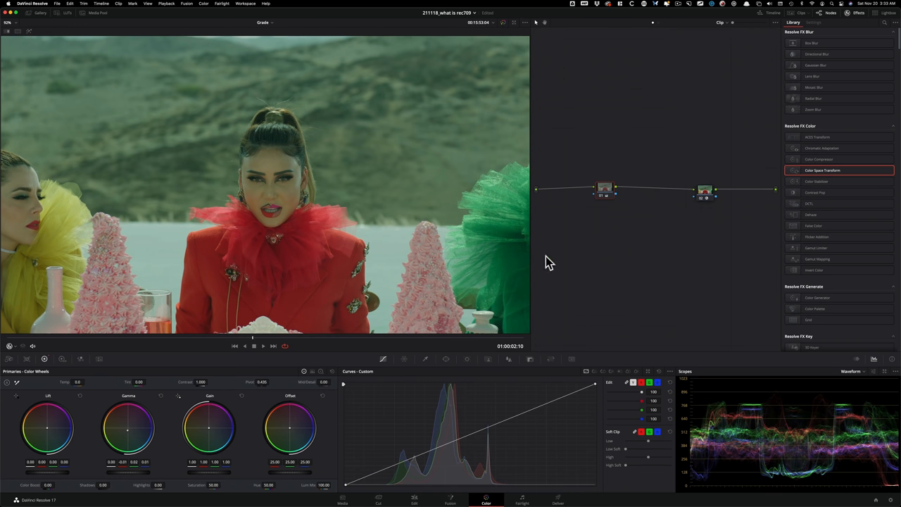
mouse_move(551, 222)
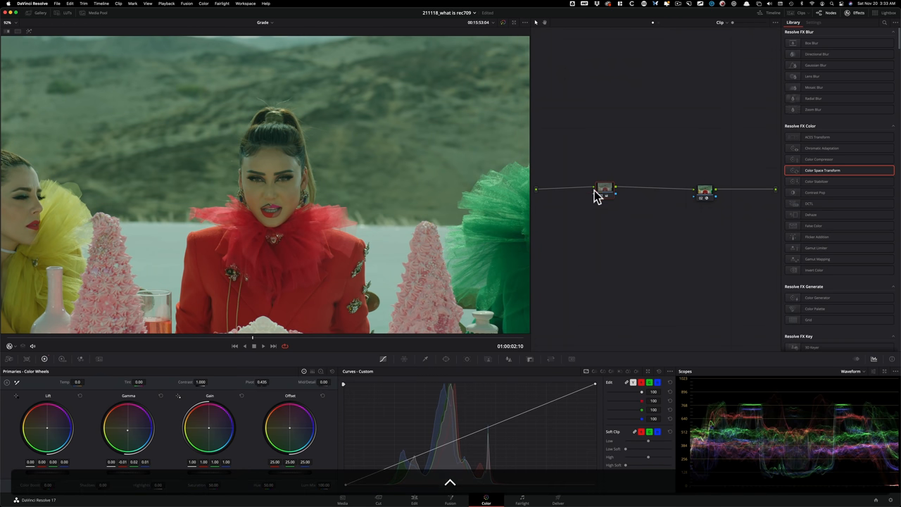
key(cmd+d)
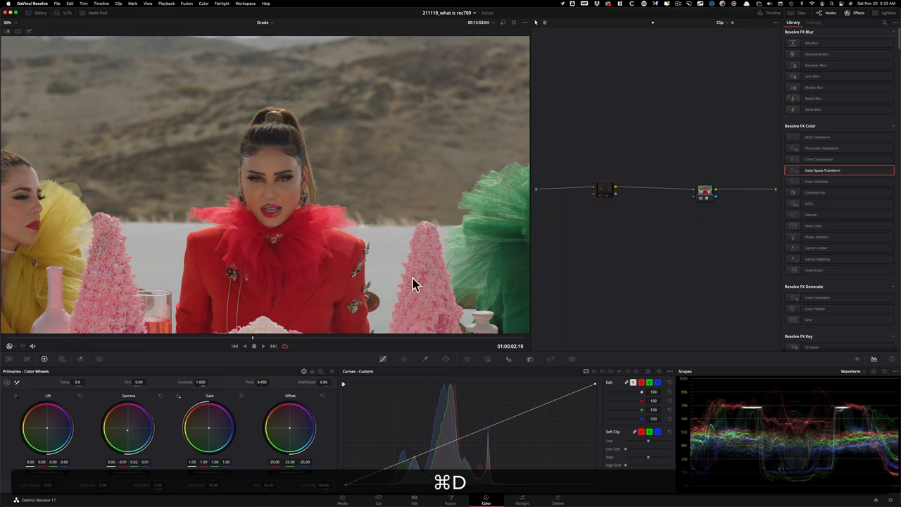
right_click(604, 192)
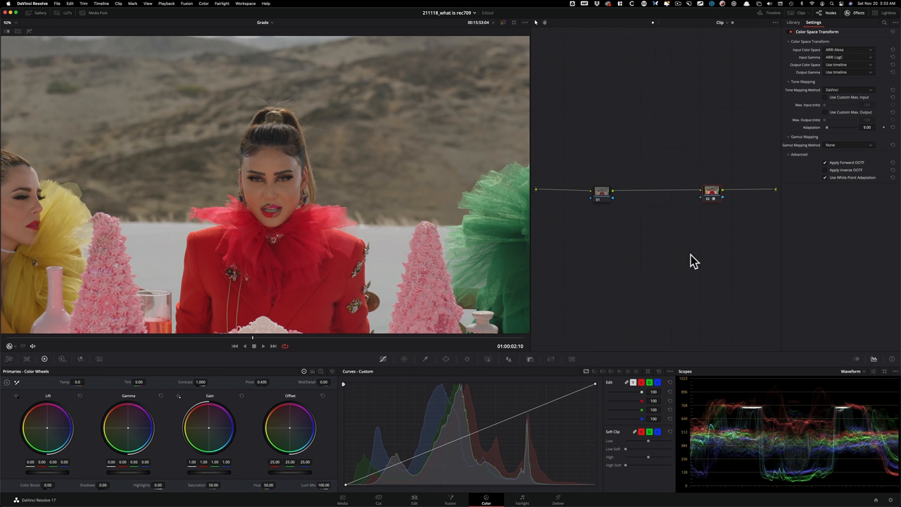
mouse_move(618, 287)
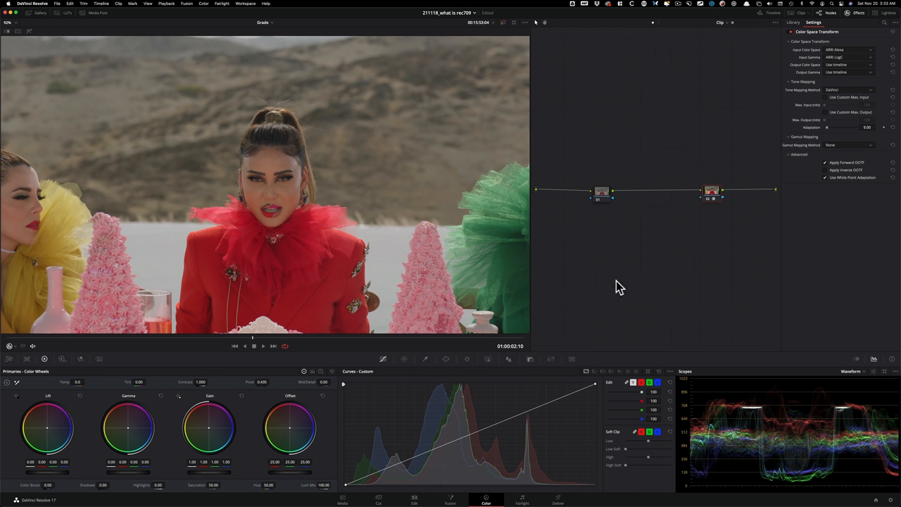
mouse_move(642, 276)
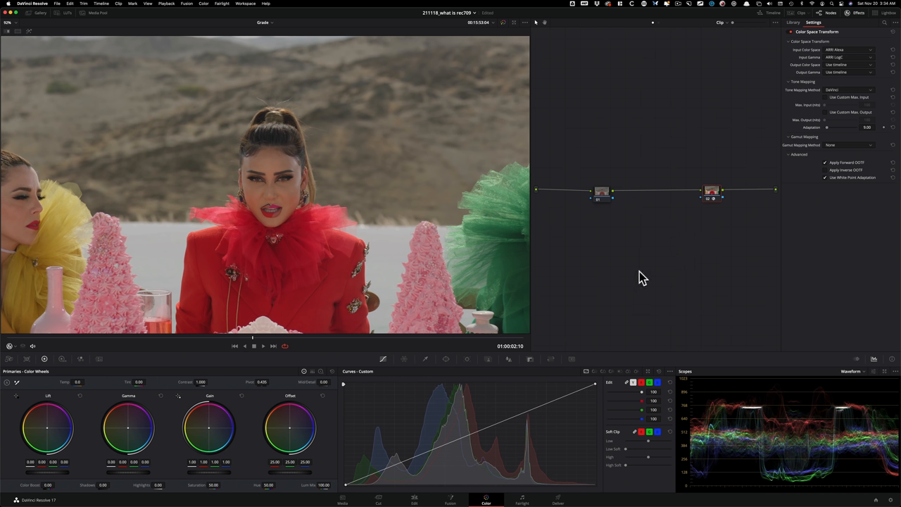
mouse_move(659, 285)
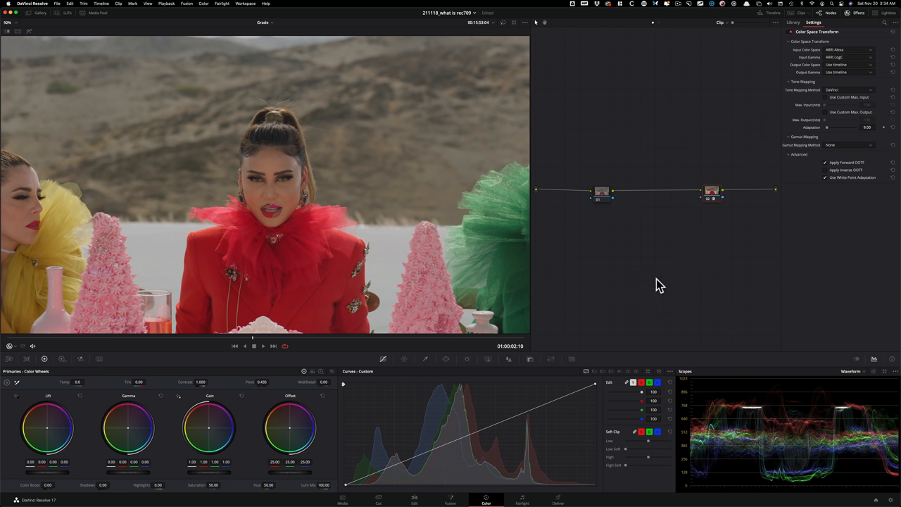
mouse_move(655, 280)
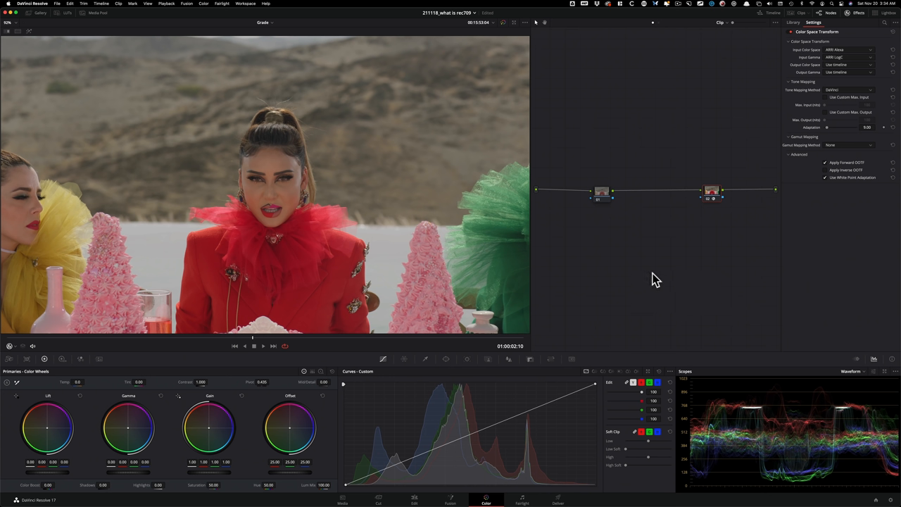
mouse_move(658, 273)
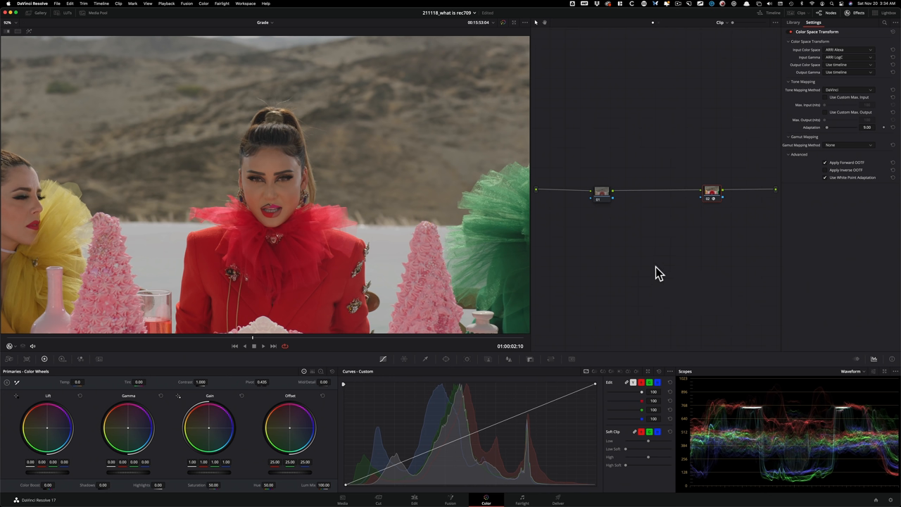
mouse_move(628, 310)
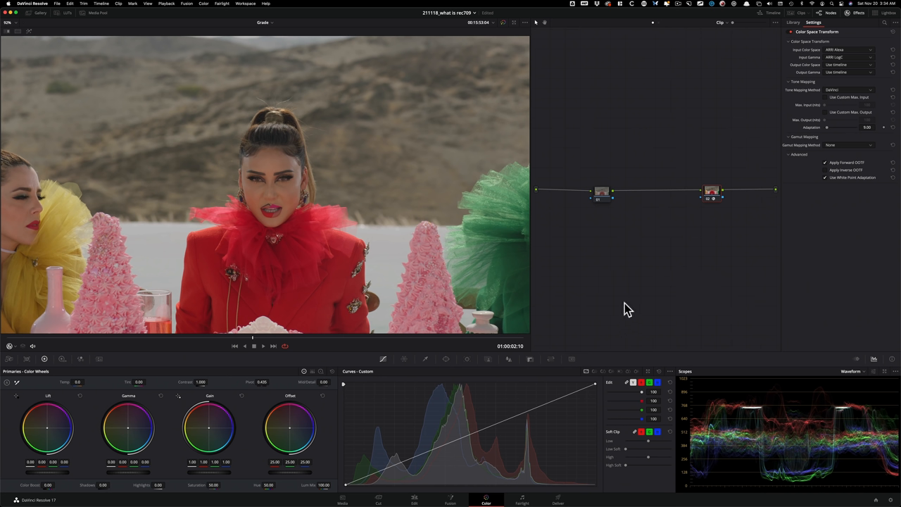
mouse_move(661, 262)
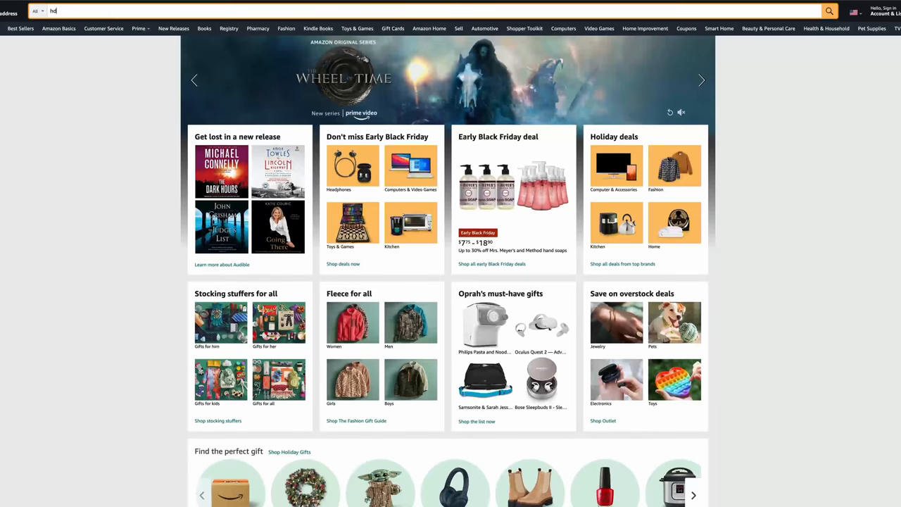
Run the Amazon search for 'hdr tv'
key(Return)
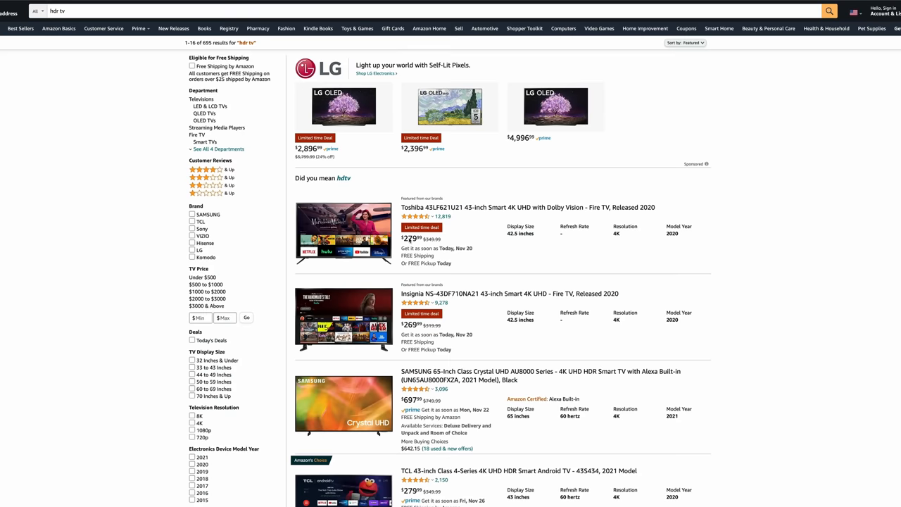